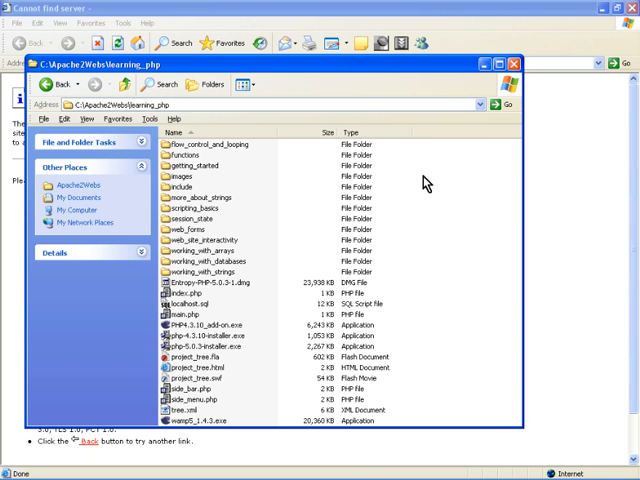
mouse_move(292, 292)
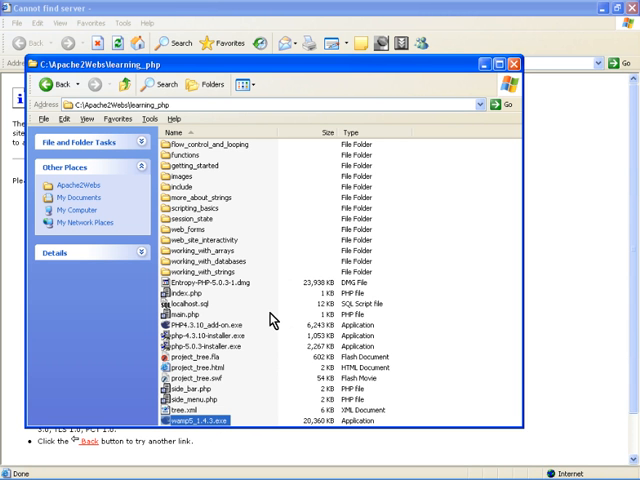
mouse_move(213, 337)
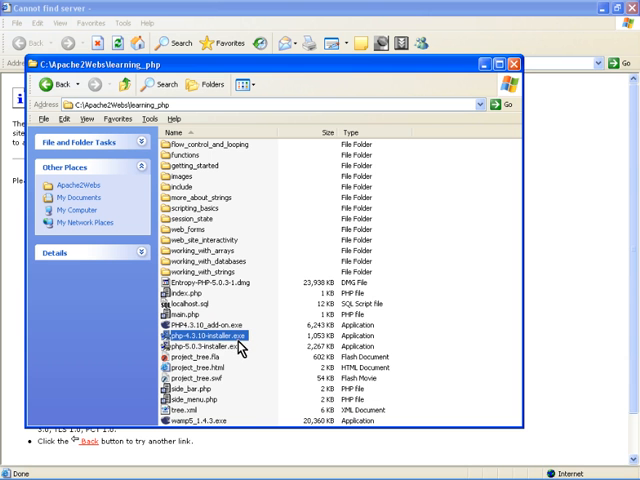
- In the learning_php folder, run the wamp5_1.4.3.exe installer
left_click(210, 347)
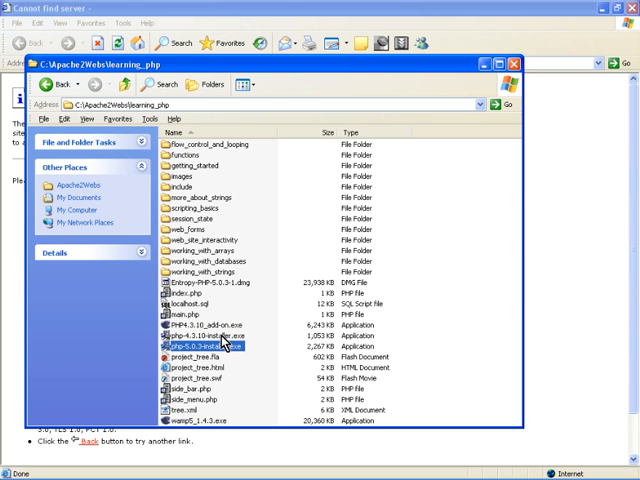
mouse_move(258, 334)
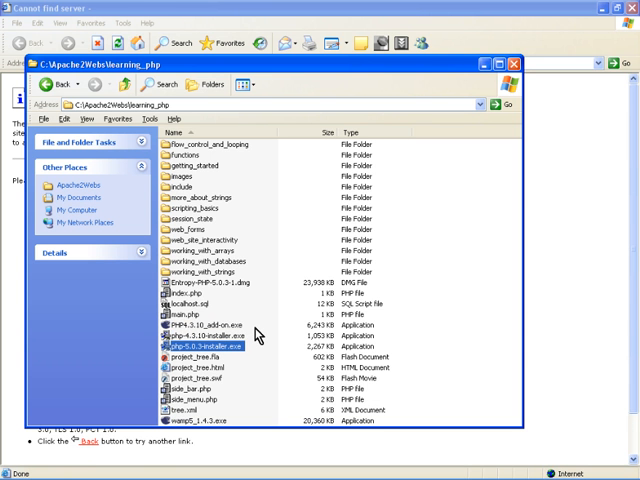
mouse_move(292, 333)
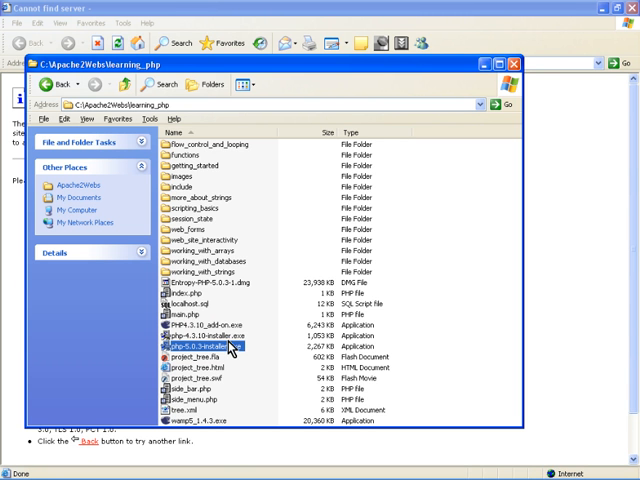
mouse_move(258, 336)
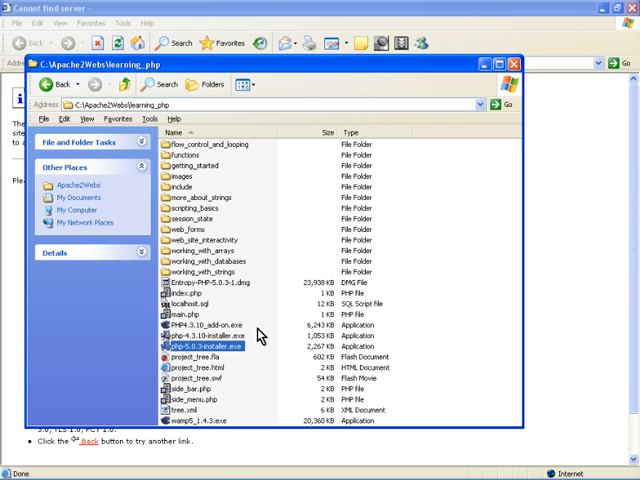
mouse_move(267, 346)
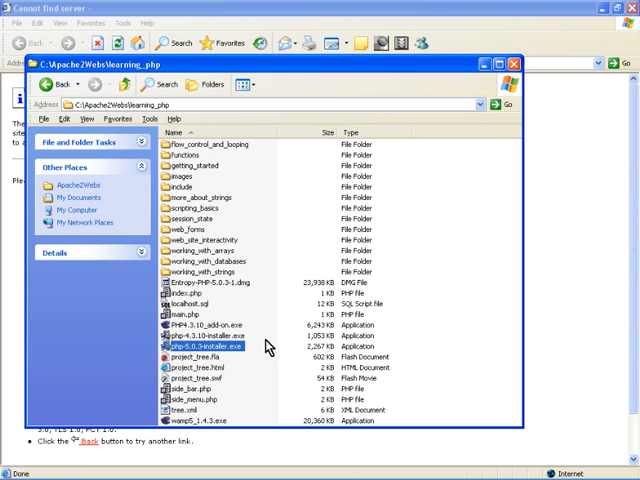
mouse_move(278, 363)
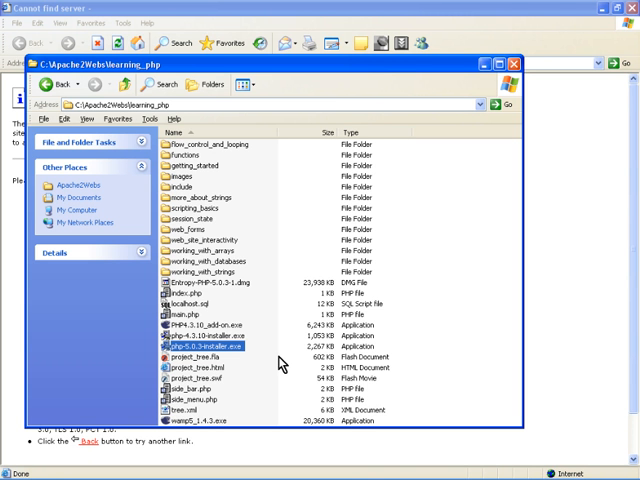
mouse_move(218, 425)
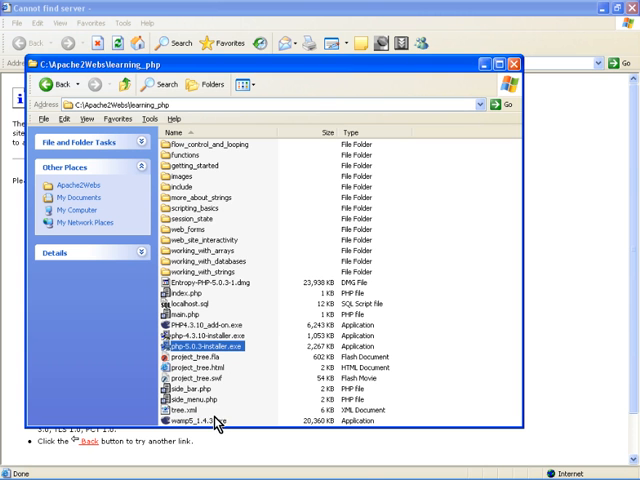
double_click(210, 420)
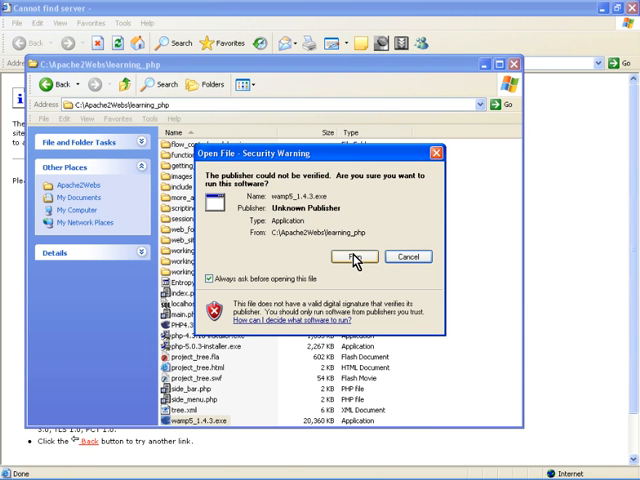
- Allow the unverified WAMP5 installer to run, pass the welcome page, and accept the license agreement
left_click(406, 257)
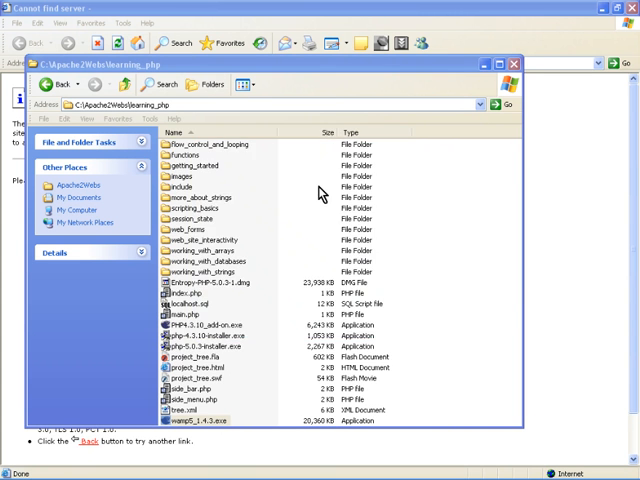
double_click(194, 420)
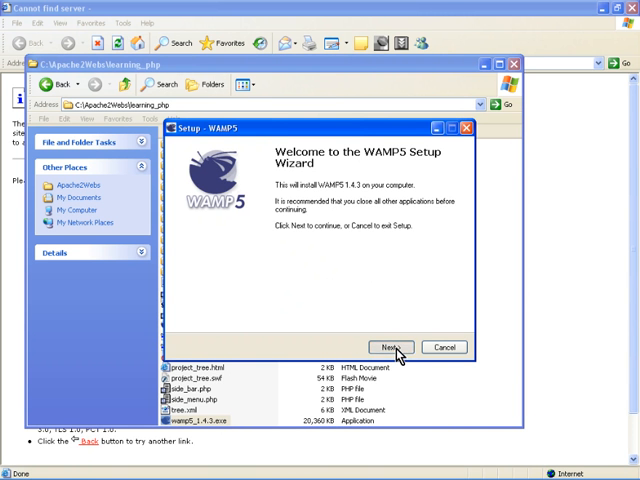
left_click(393, 347)
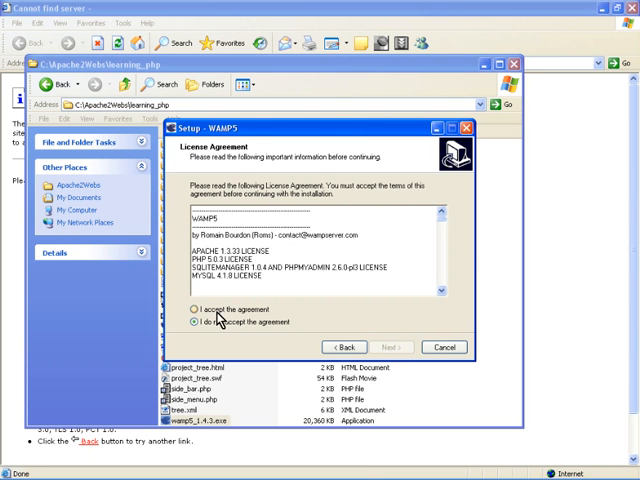
left_click(194, 309)
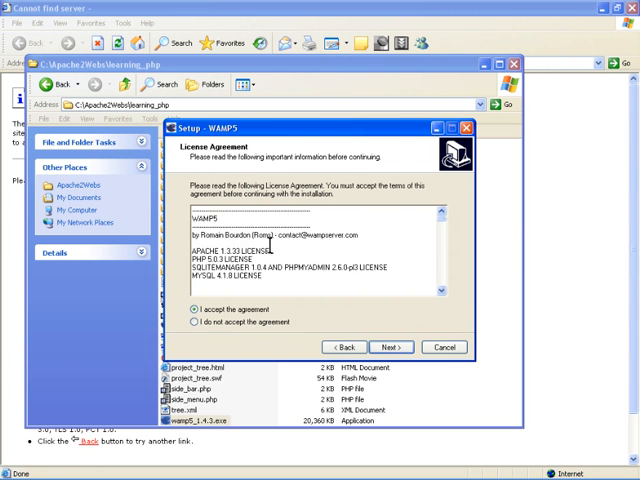
mouse_move(320, 234)
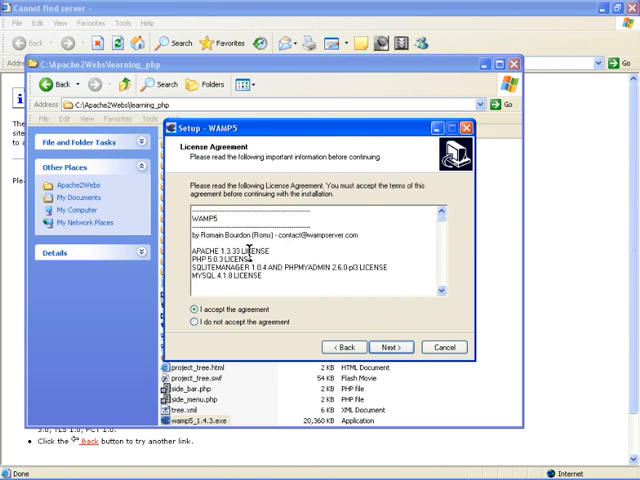
left_click(196, 309)
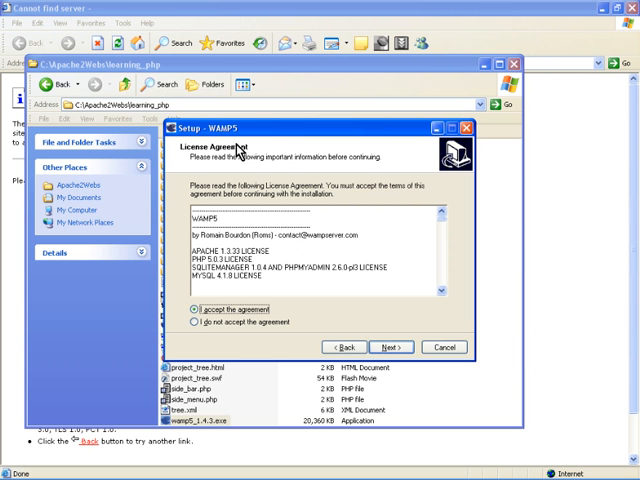
mouse_move(293, 188)
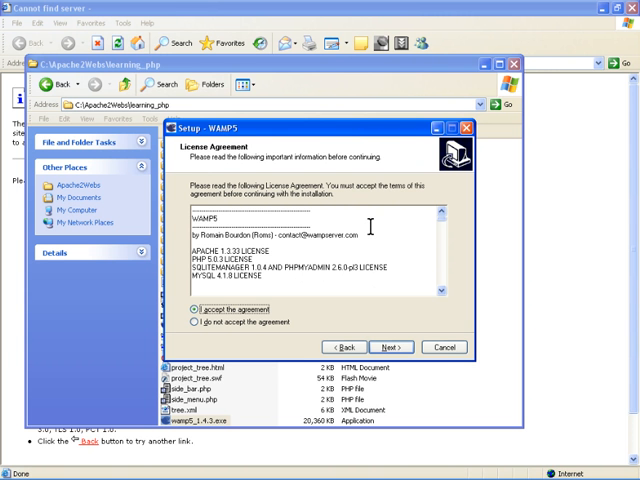
mouse_move(322, 205)
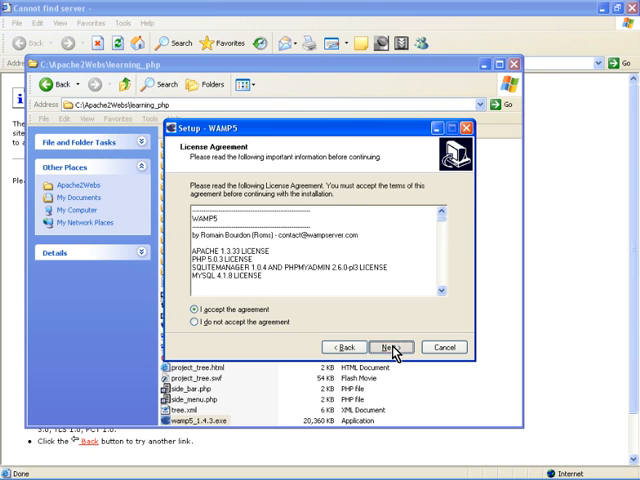
- Set C:\Program_Files\wamp as the install folder and confirm installing into the existing folder
left_click(391, 346)
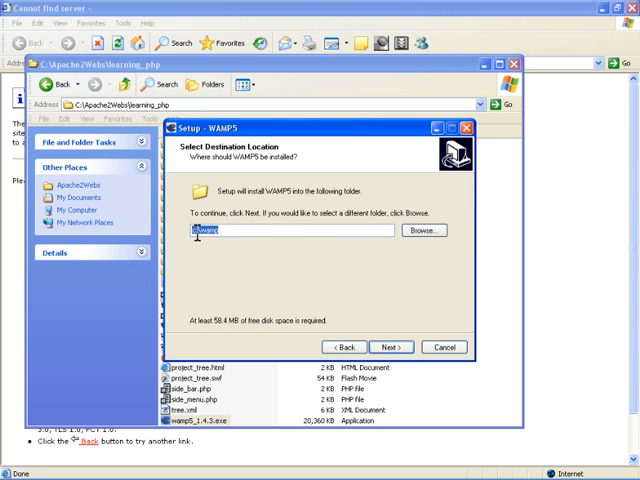
left_click(236, 230)
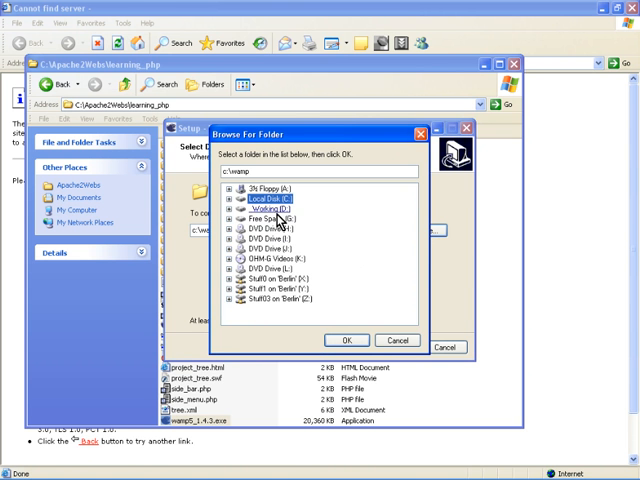
left_click(243, 198)
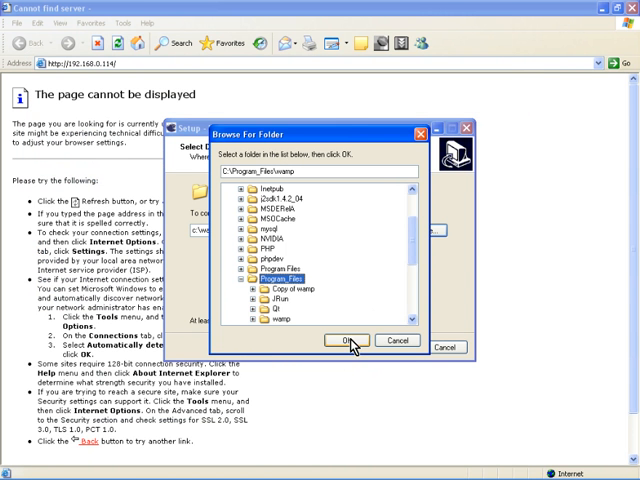
left_click(346, 340)
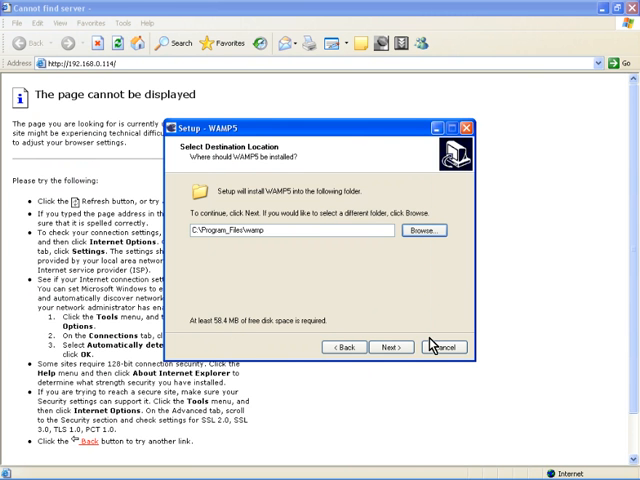
left_click(391, 347)
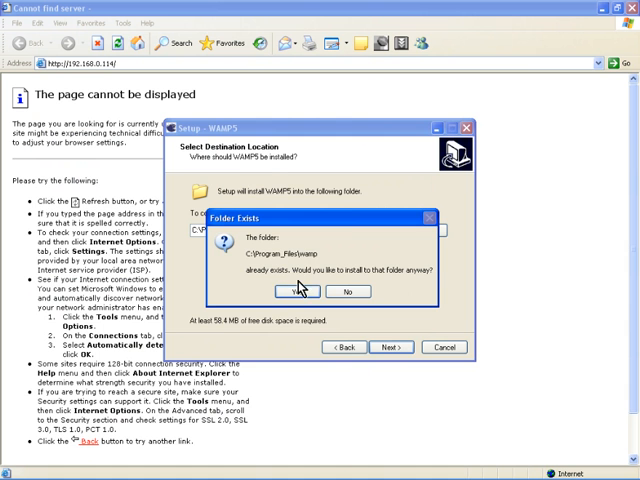
left_click(299, 291)
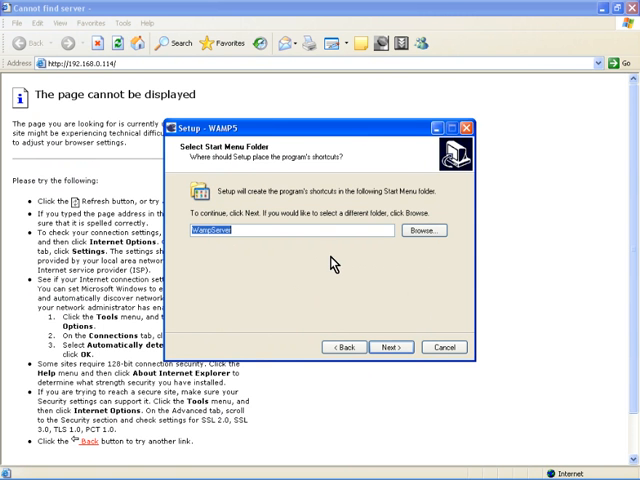
mouse_move(385, 205)
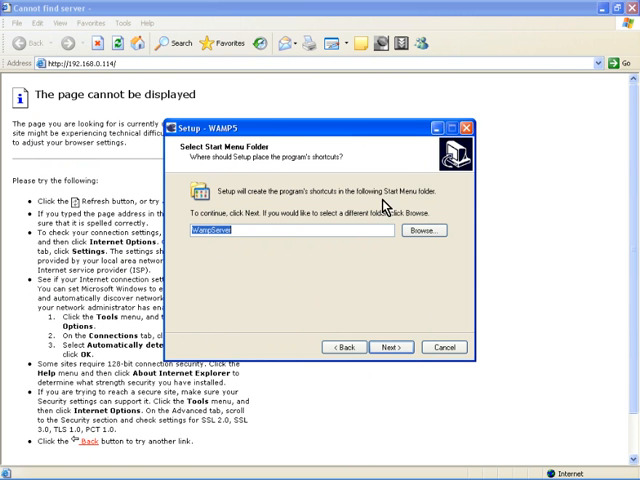
- Keep the WampServer shortcuts folder, enable Auto Start, and begin the WAMP5 installation
left_click(391, 346)
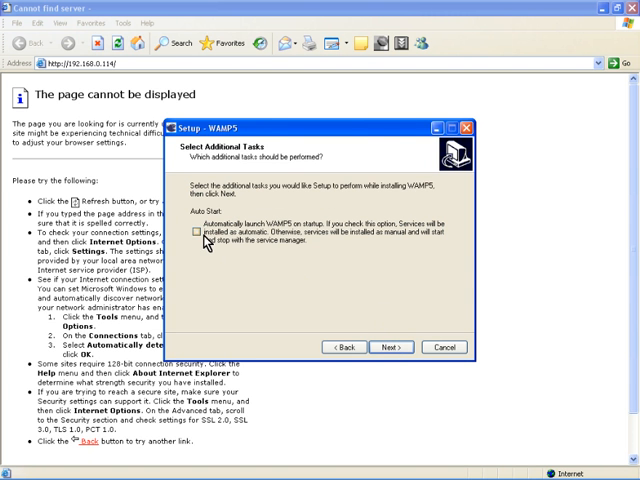
left_click(201, 231)
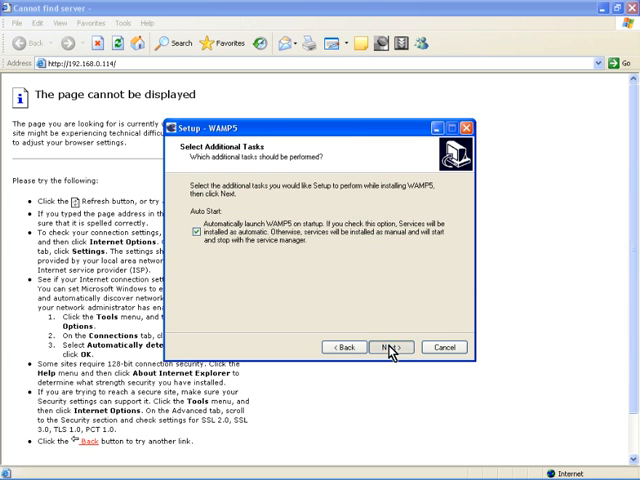
left_click(388, 347)
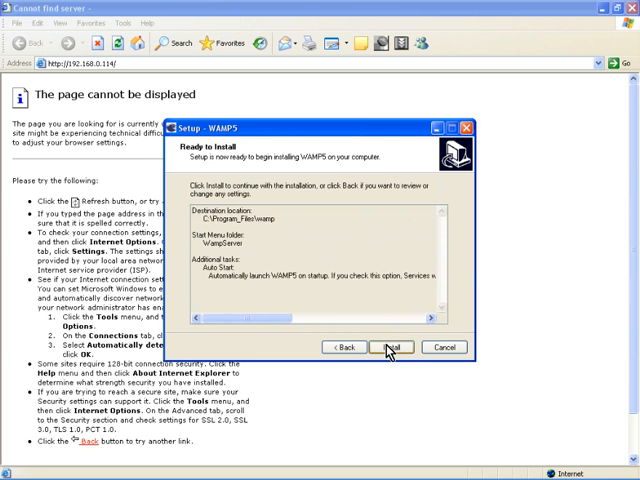
left_click(391, 347)
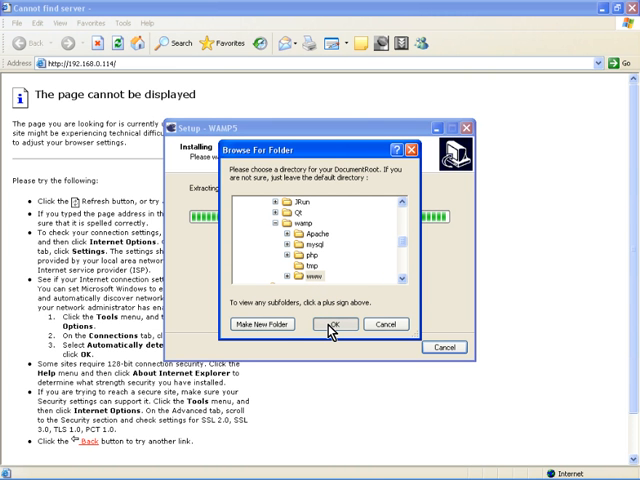
- Keep www as DocumentRoot and choose Mozilla Firefox's firefox.exe as the default browser
left_click(336, 323)
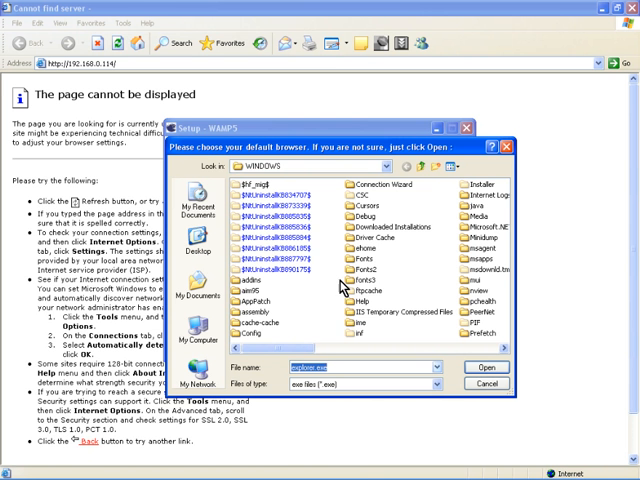
mouse_move(428, 252)
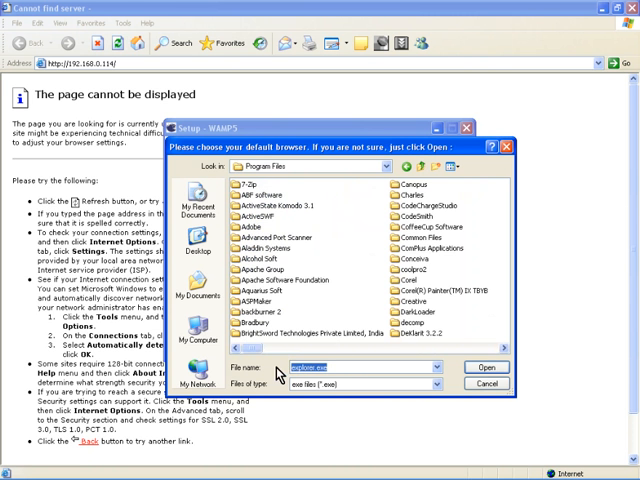
type("mo")
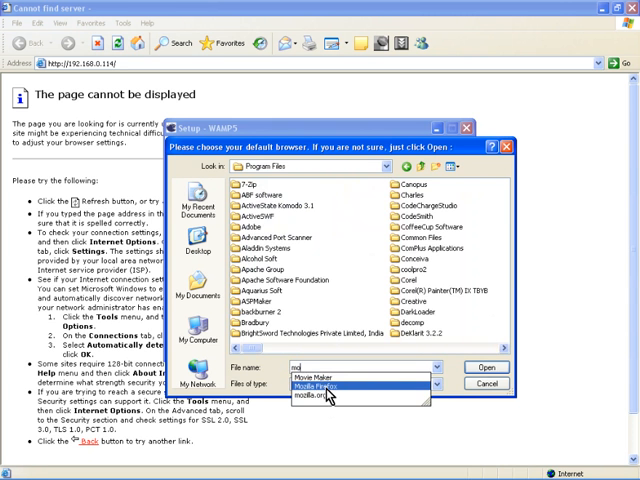
left_click(325, 391)
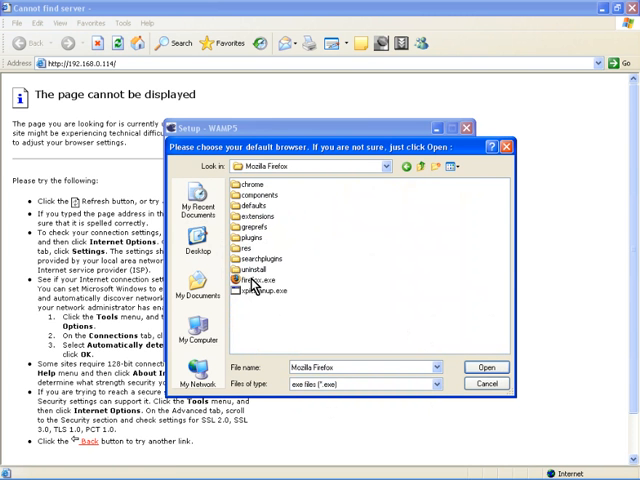
left_click(487, 367)
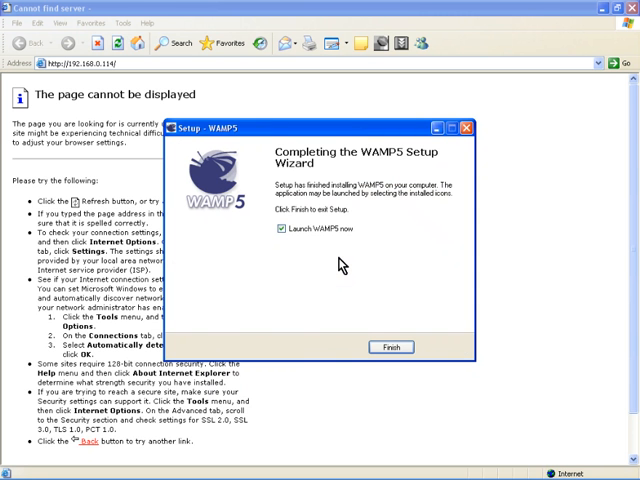
- Finish WAMP5 setup, then install the PHP 4.3.10 add-on with 'Launch WAMP5 now' unchecked
left_click(392, 347)
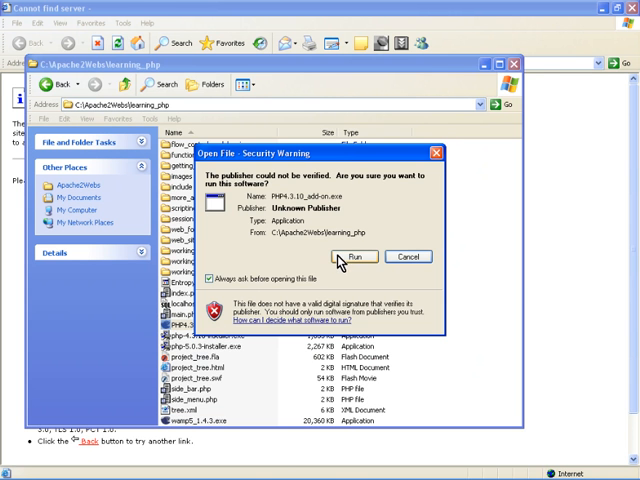
left_click(356, 256)
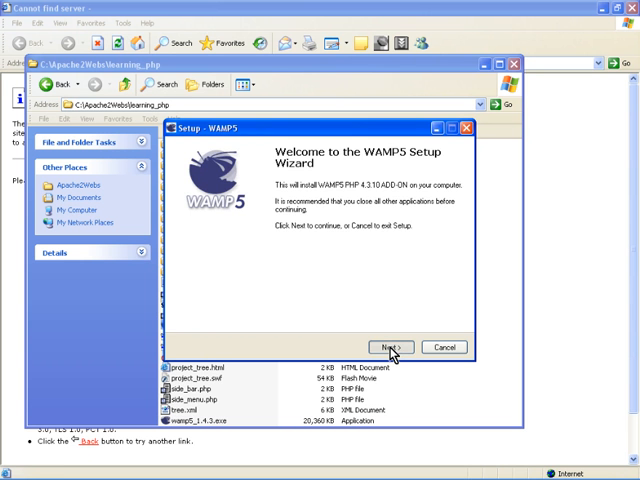
left_click(390, 347)
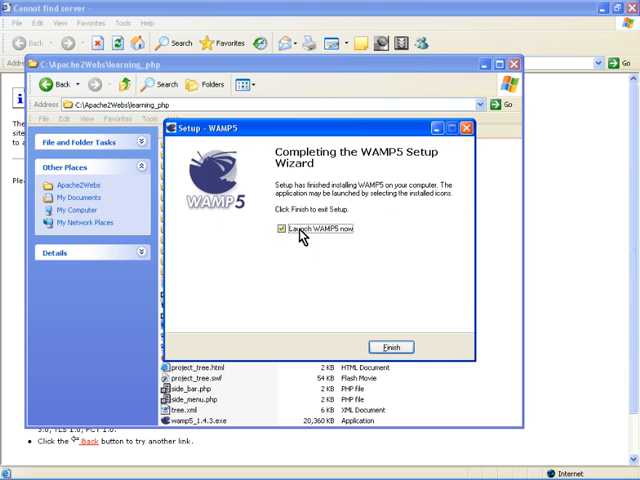
left_click(283, 228)
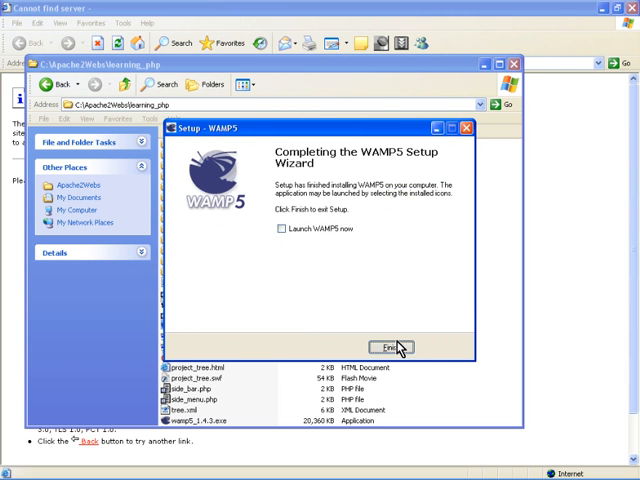
left_click(282, 228)
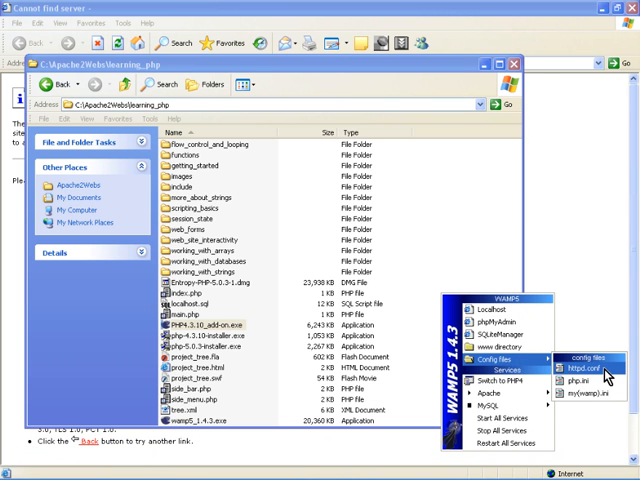
mouse_move(590, 381)
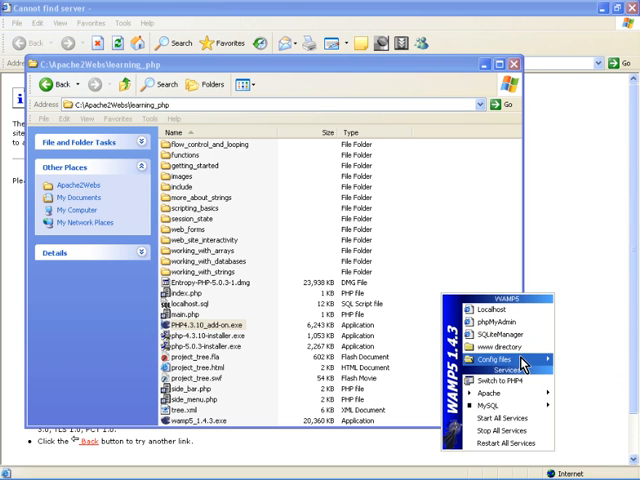
mouse_move(497, 381)
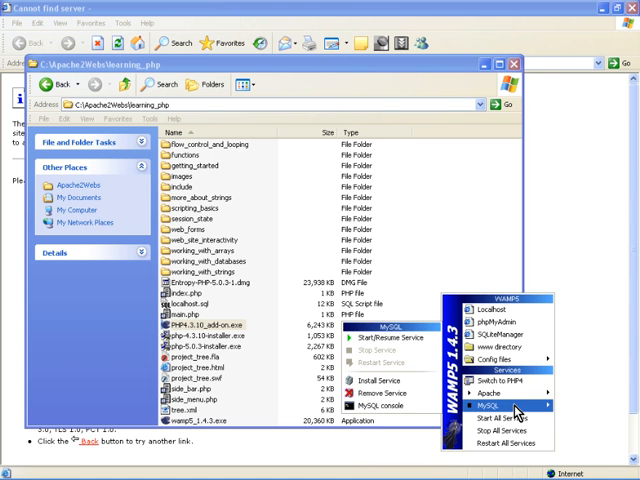
mouse_move(378, 393)
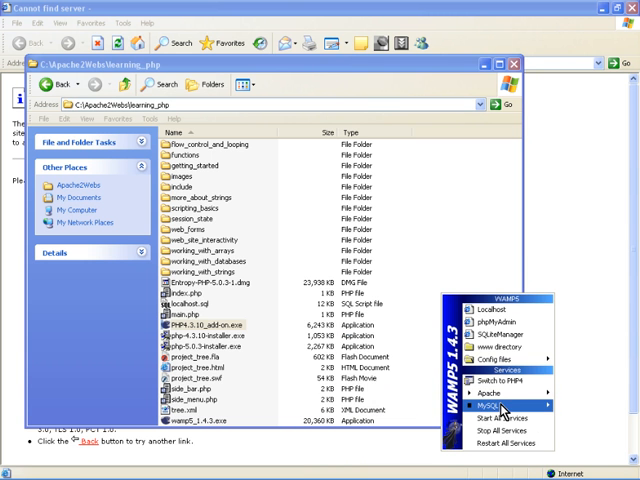
mouse_move(535, 443)
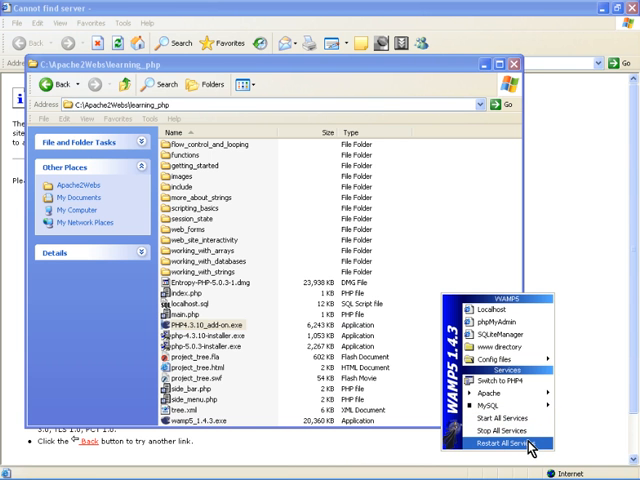
mouse_move(490, 358)
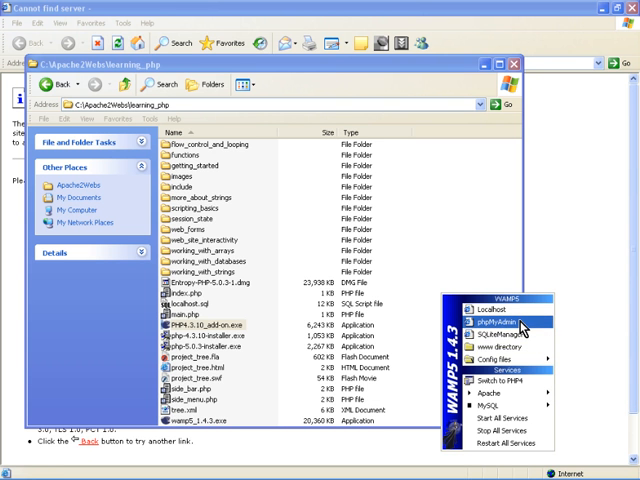
mouse_move(495, 359)
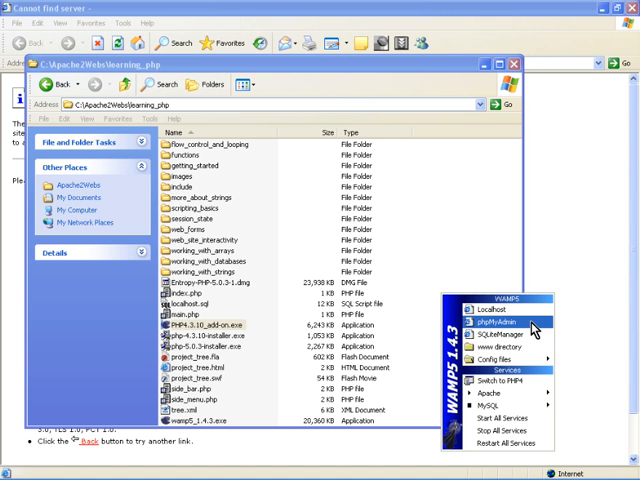
mouse_move(300, 230)
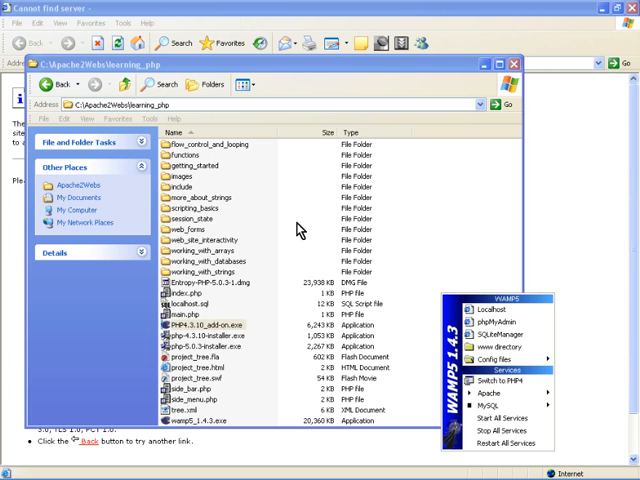